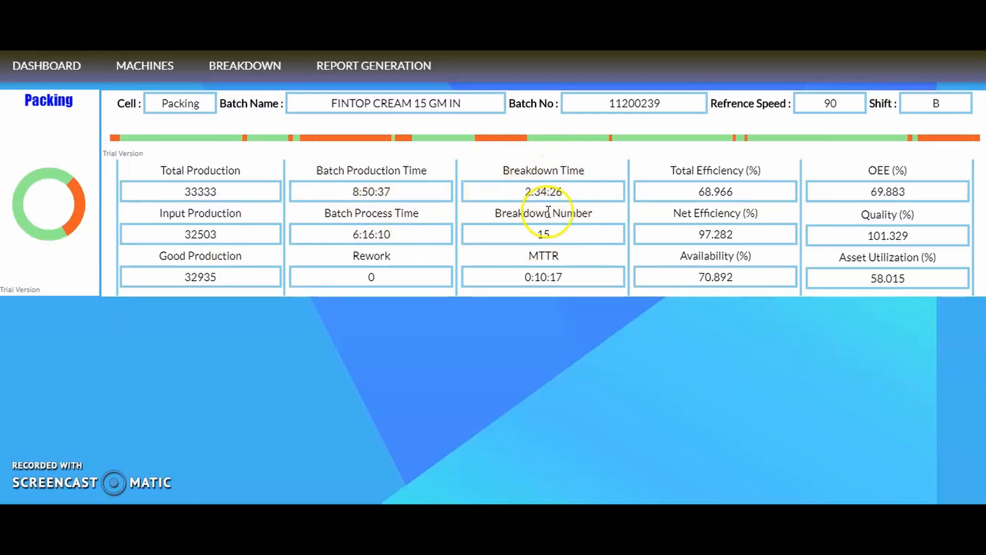
mouse_move(525, 185)
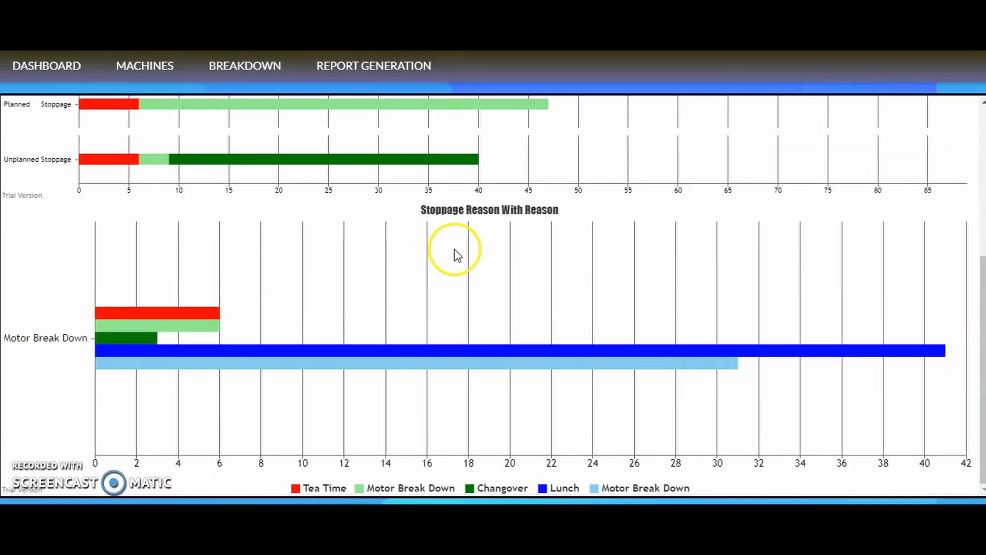
mouse_move(415, 359)
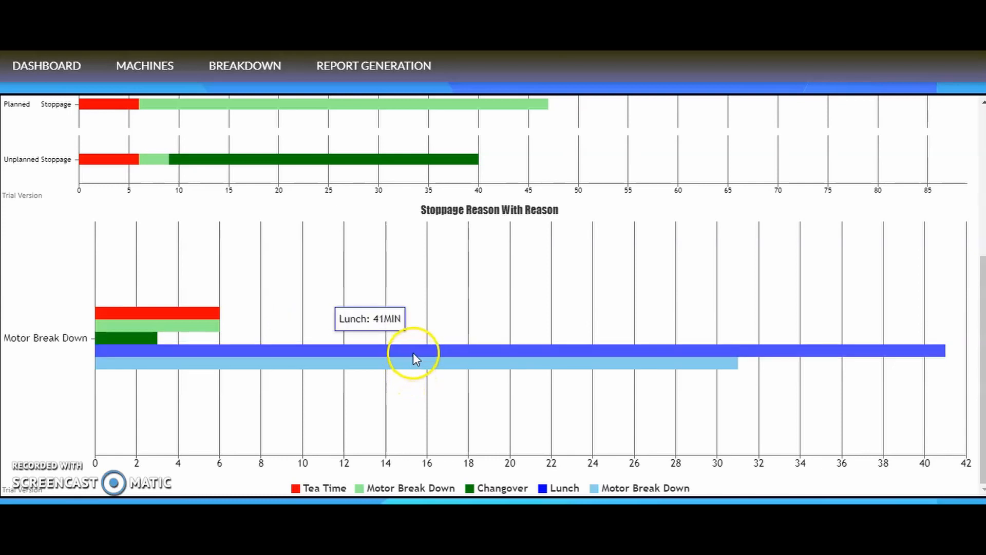
mouse_move(151, 321)
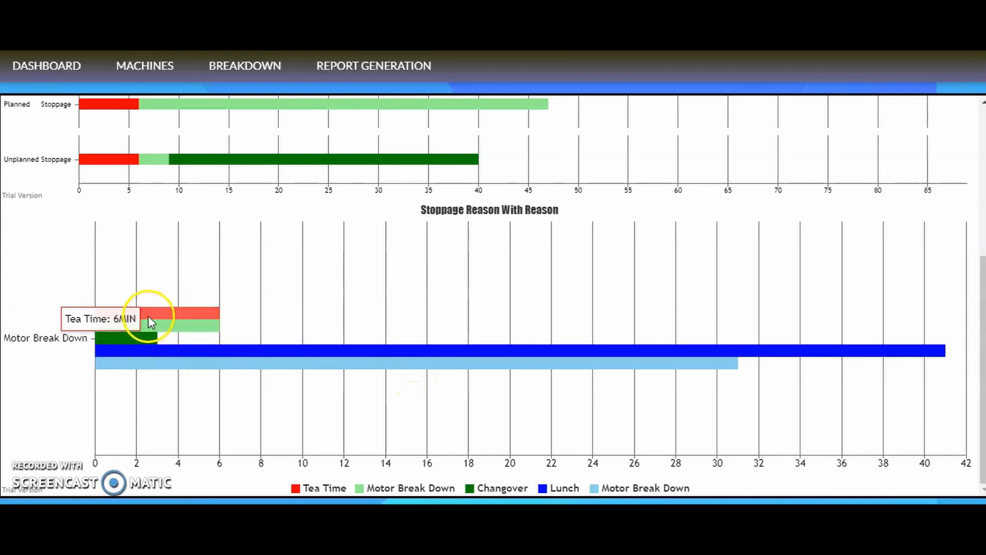
mouse_move(575, 223)
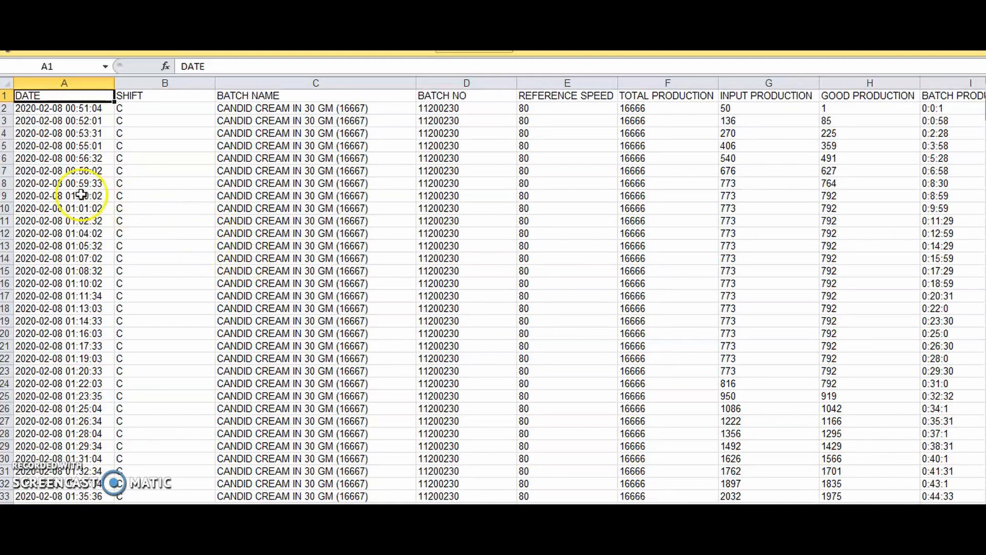
Scroll through the timestamped CANDID CREAM batch rows and return toward the top of the sheet.
scroll(down, 3)
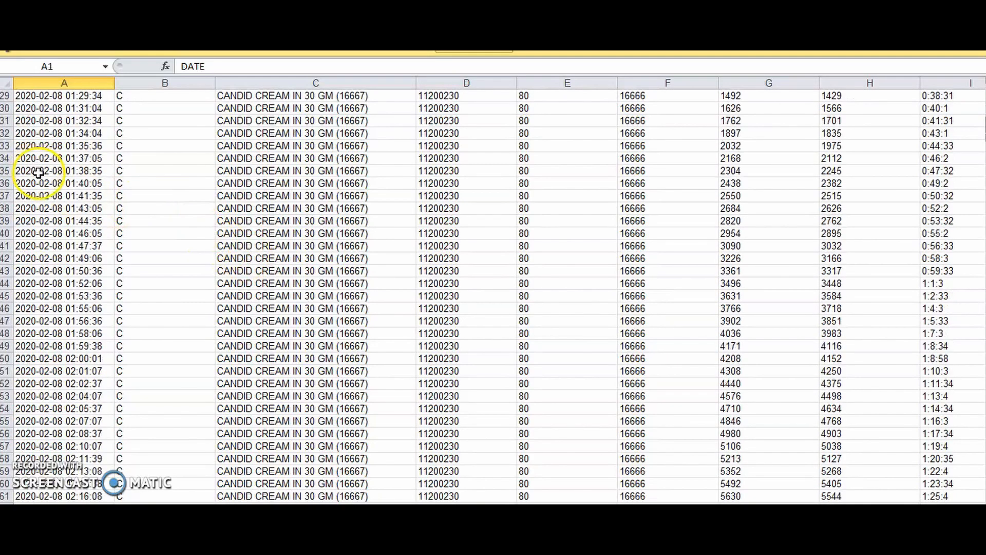
scroll(up, 3)
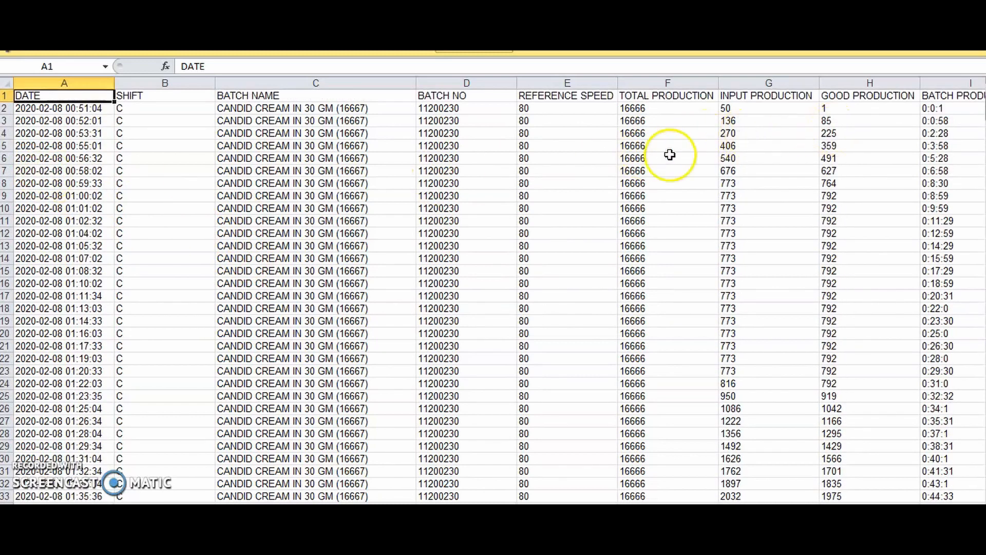
scroll(down, 3)
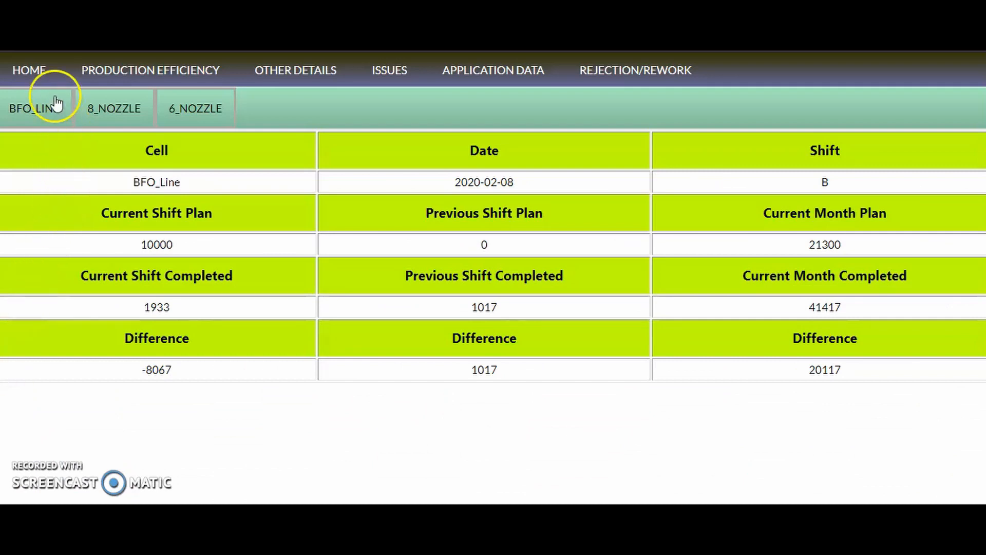
Reload the BFO_Line and home shift-and-month plan overview tables.
click(28, 70)
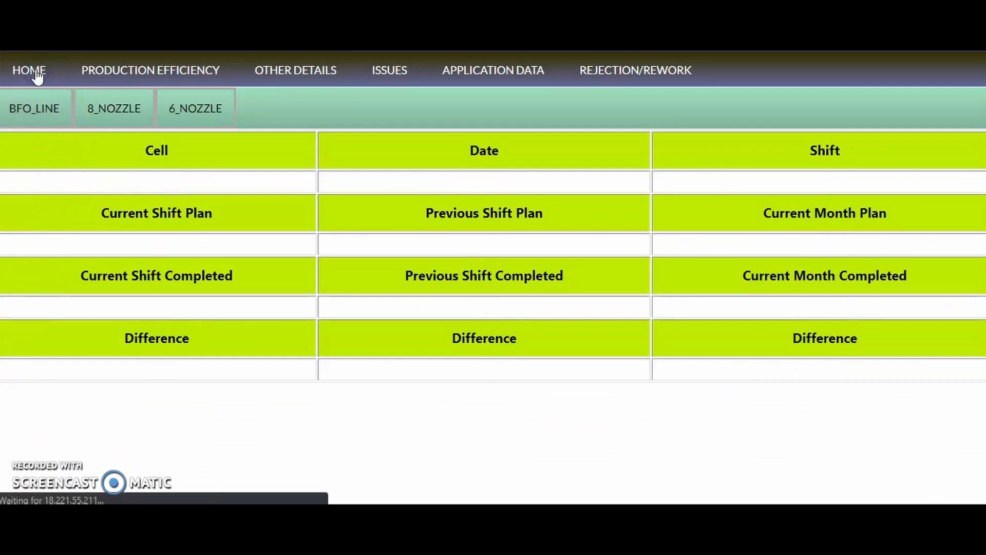
click(150, 70)
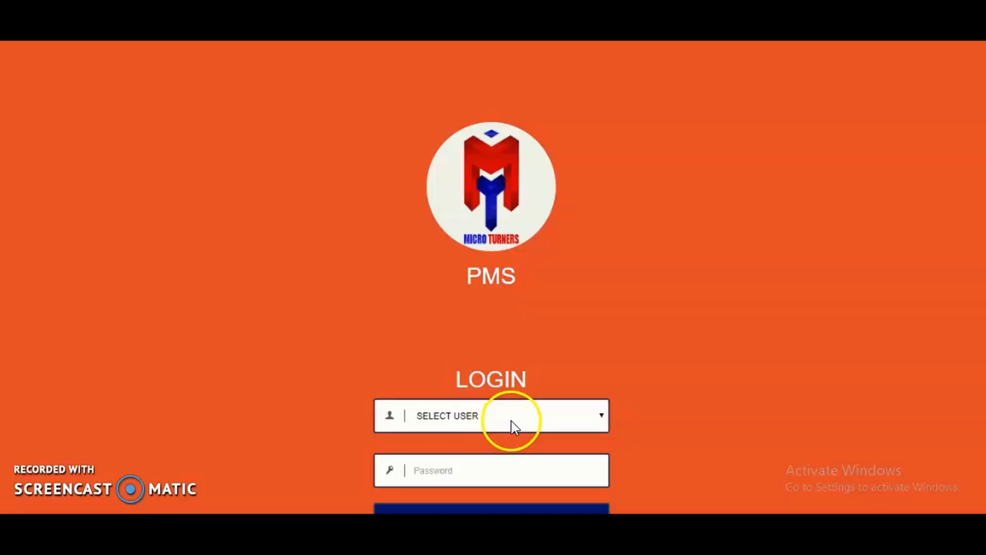
Log in with the OPERATOR role on machine M02CN005 using the saved credentials.
click(490, 416)
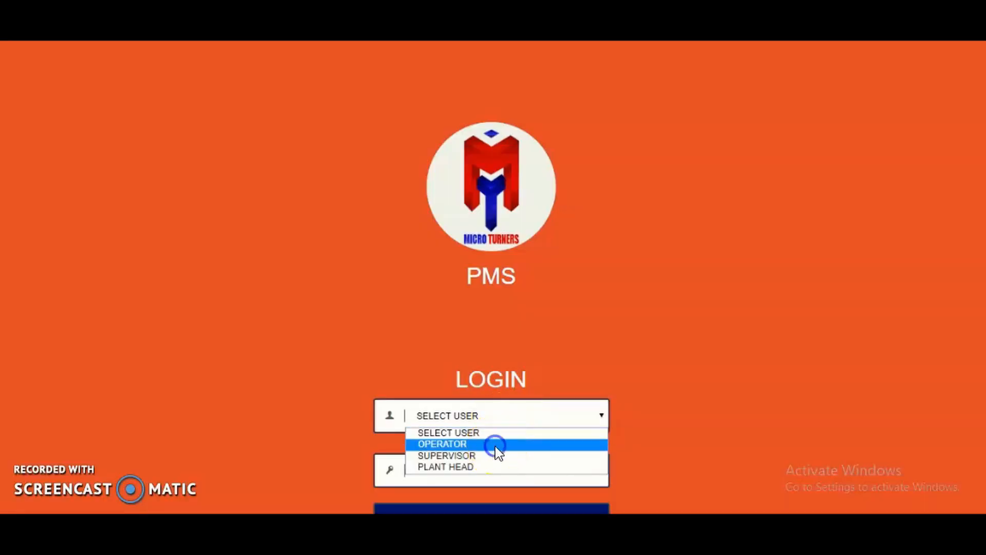
click(442, 444)
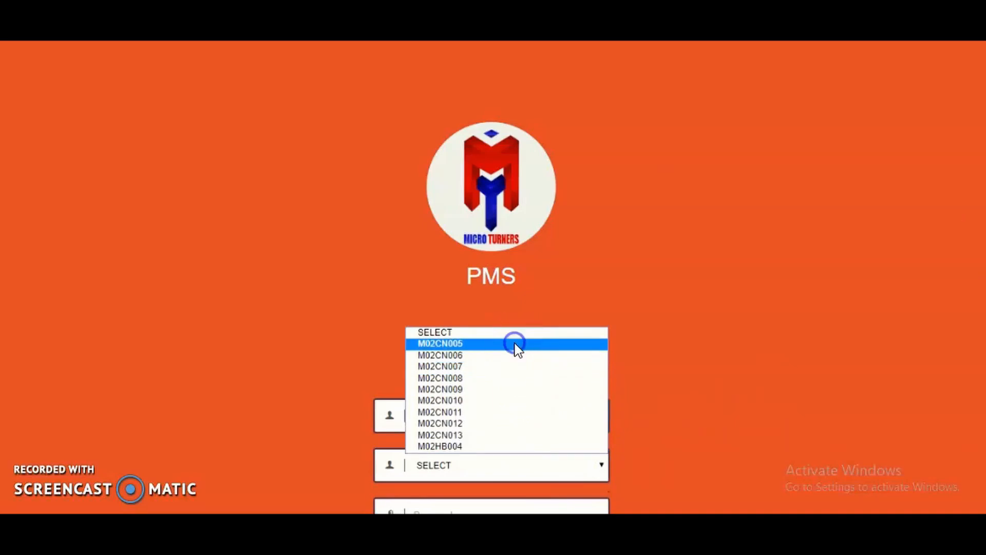
click(440, 342)
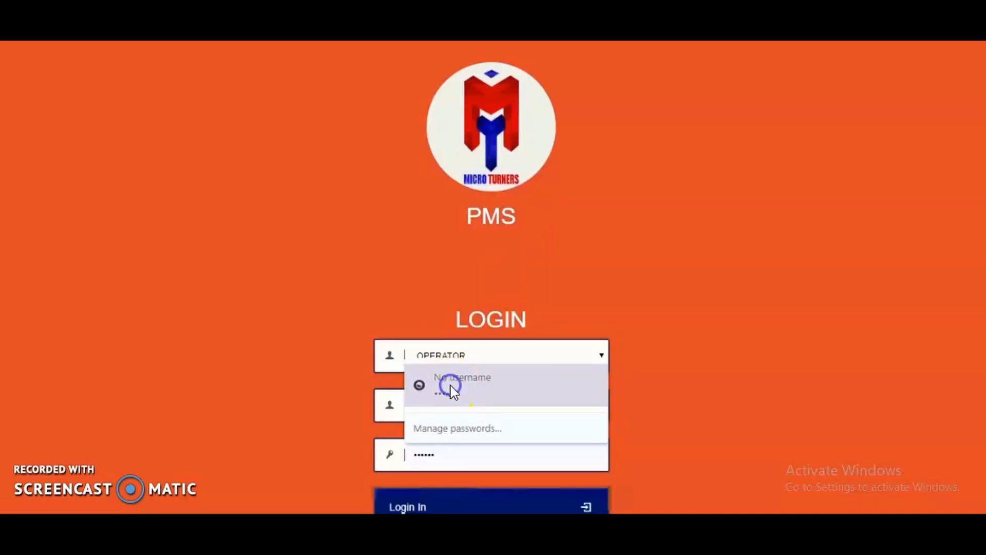
click(451, 384)
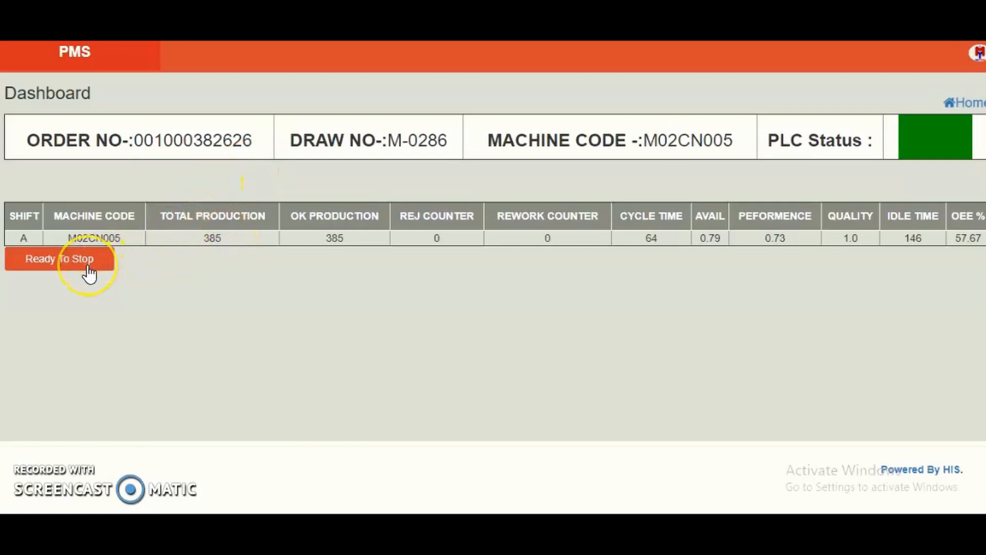
Start Ready To Stop on M02CN005, cancel the confirmation, and sign the operator out.
click(60, 259)
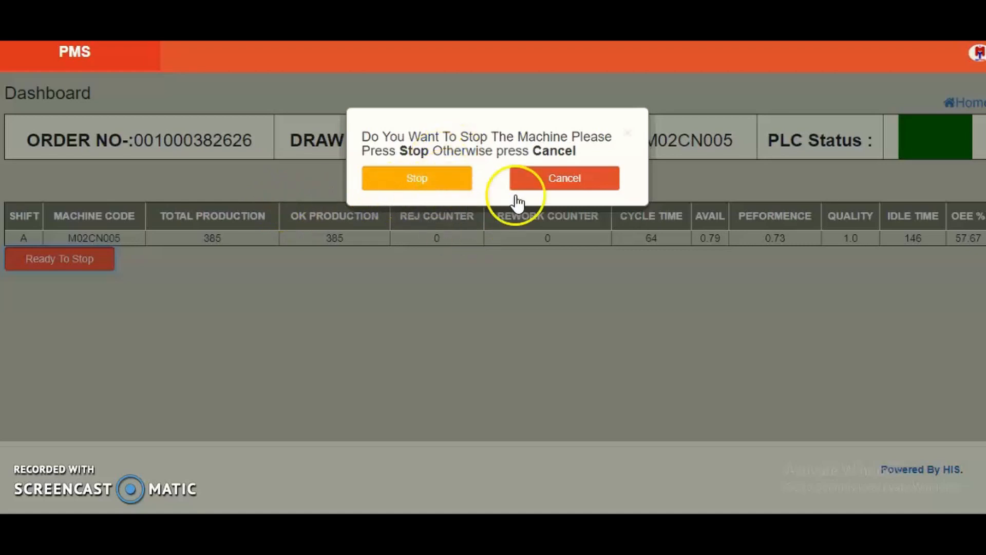
click(563, 178)
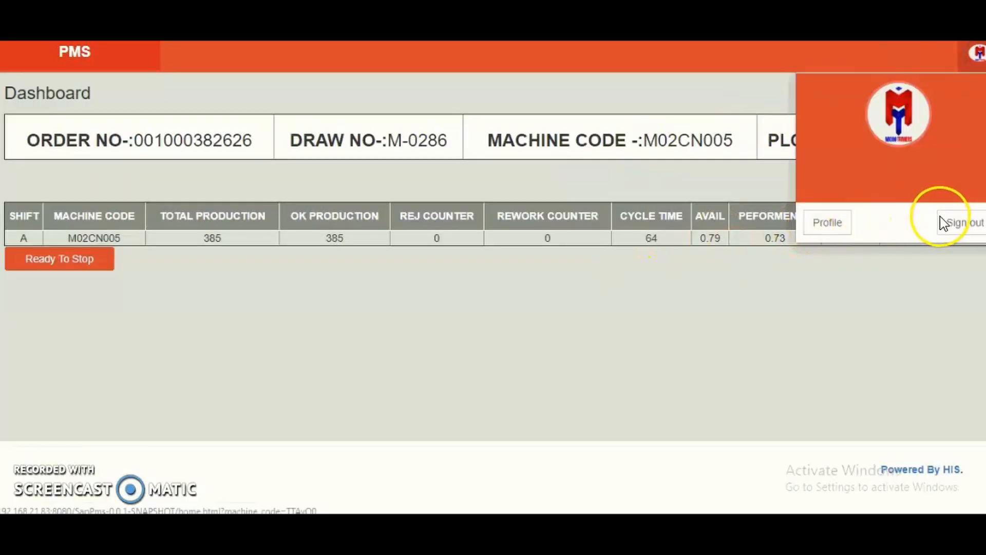
click(959, 221)
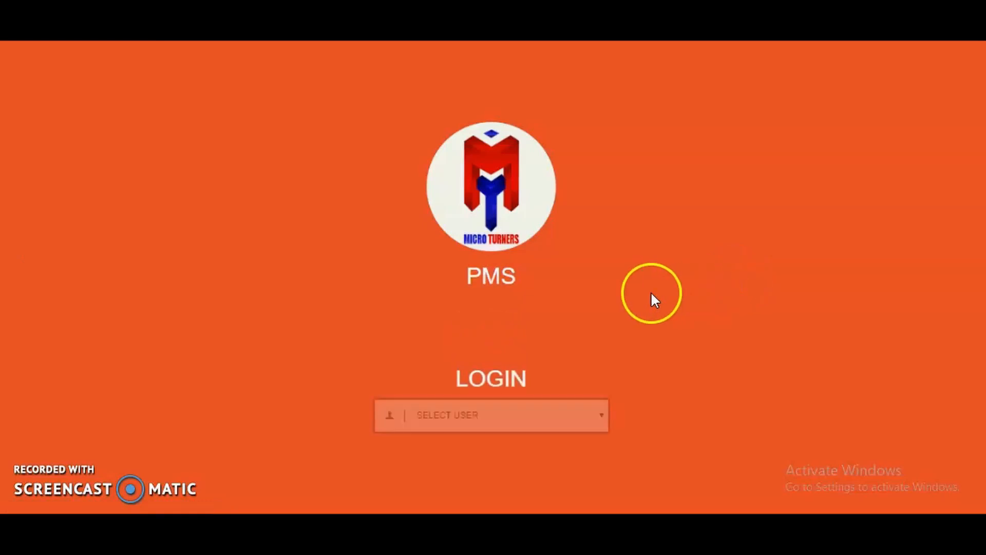
Log in with the SUPERVISOR role to reach the all-machines dashboard.
click(491, 415)
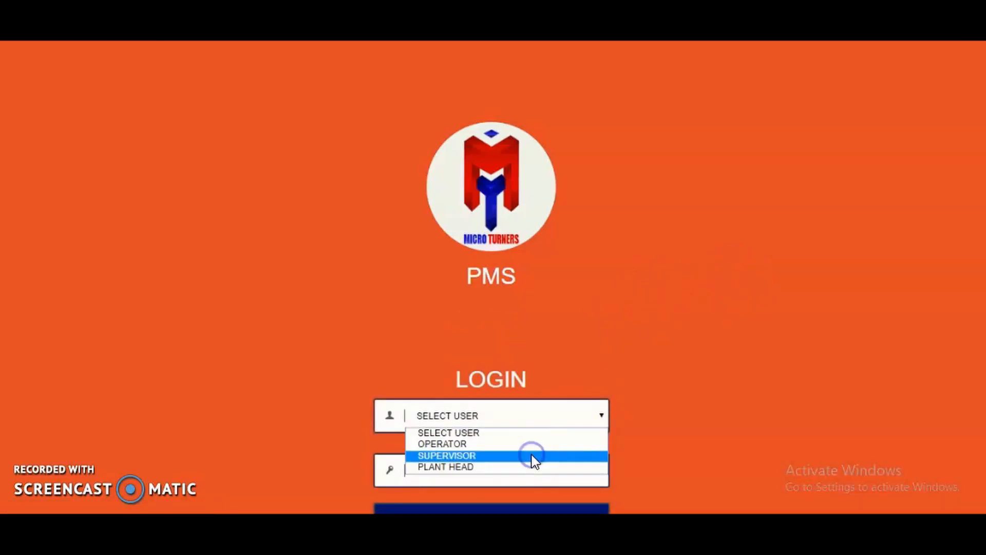
click(447, 454)
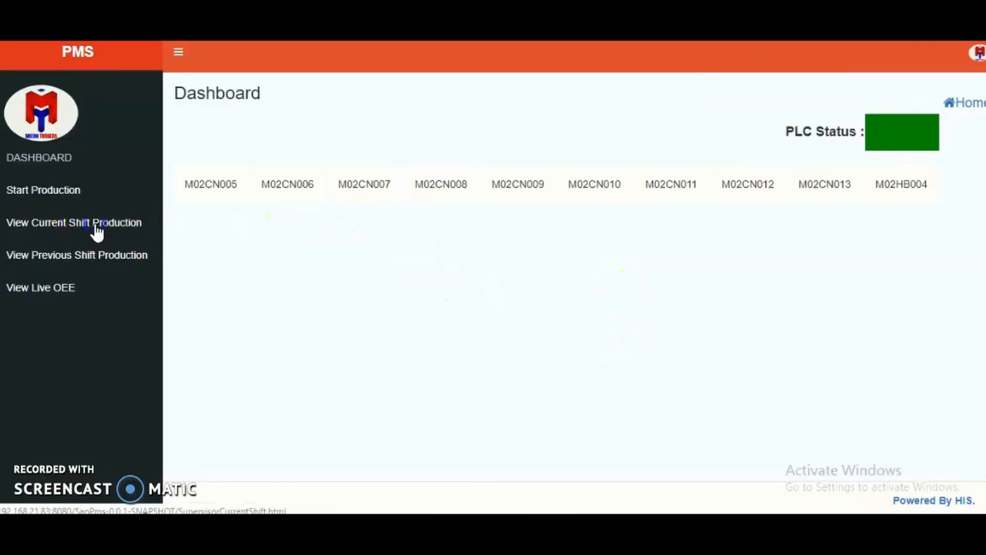
View current shift production for every machine, then the Live OEE table for all ten machines.
click(74, 222)
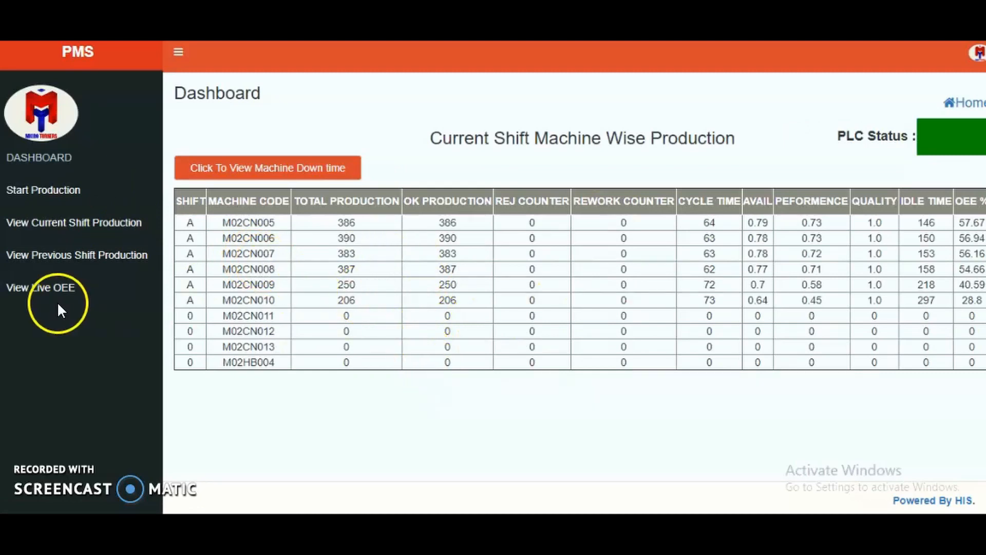
click(40, 288)
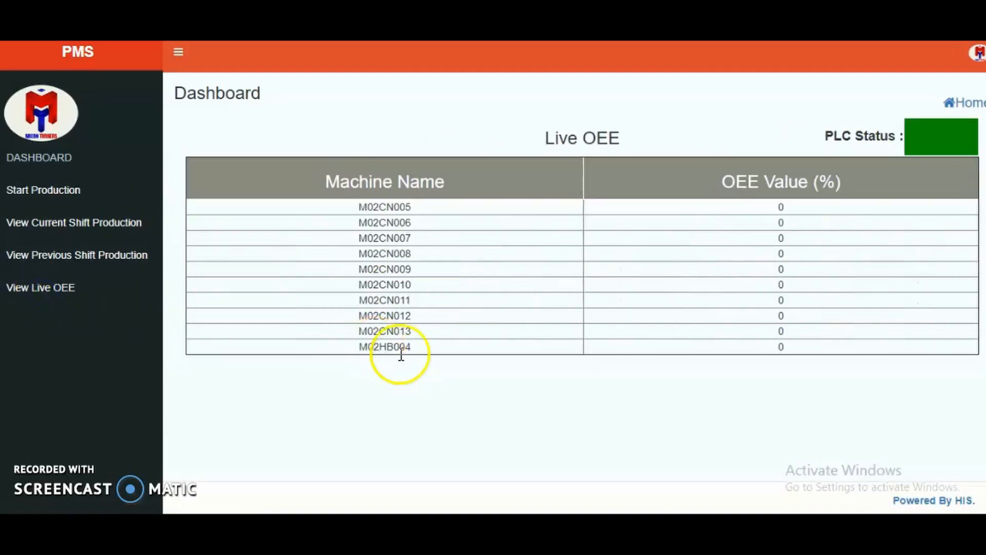